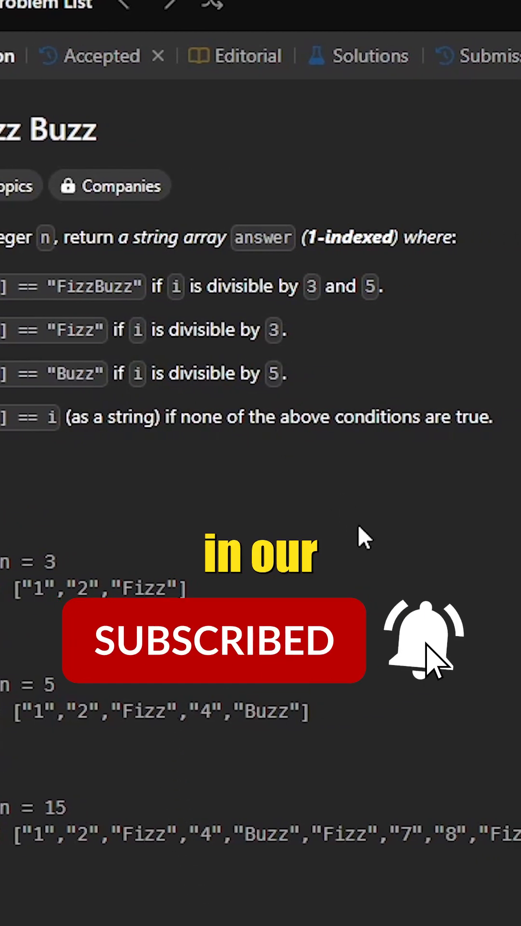
Step: Submit the Python3 fizzBuzz loop checking 15, 5, then 3, getting Accepted with 8/8 testcases
scroll(down, 3)
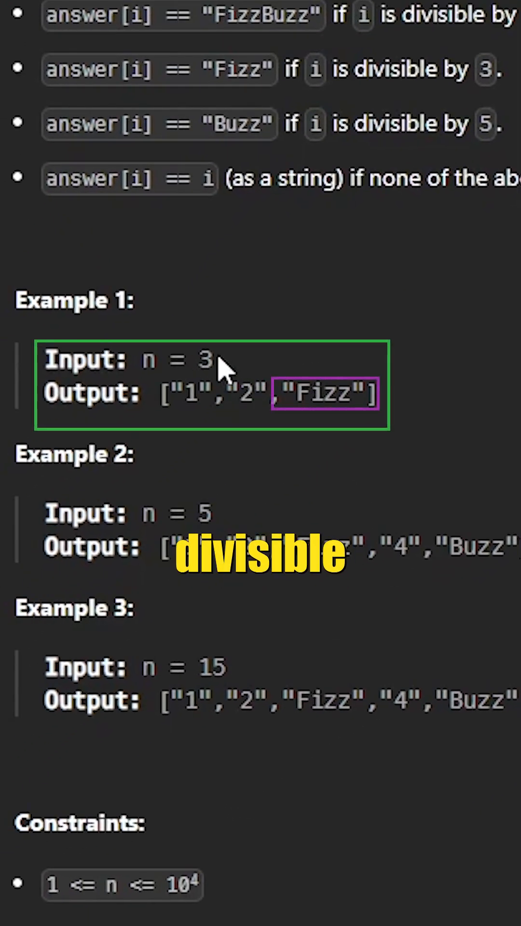
mouse_move(115, 531)
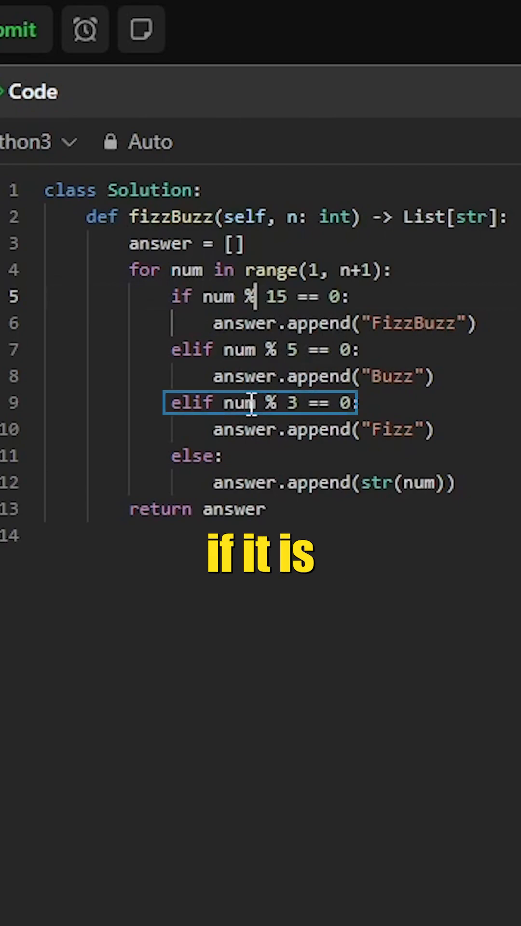
drag(255, 296, 322, 403)
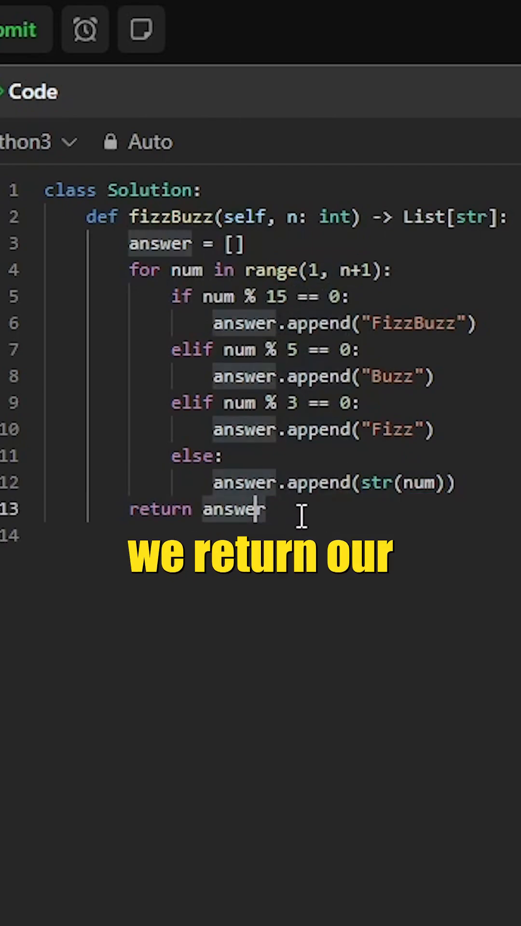
click(18, 30)
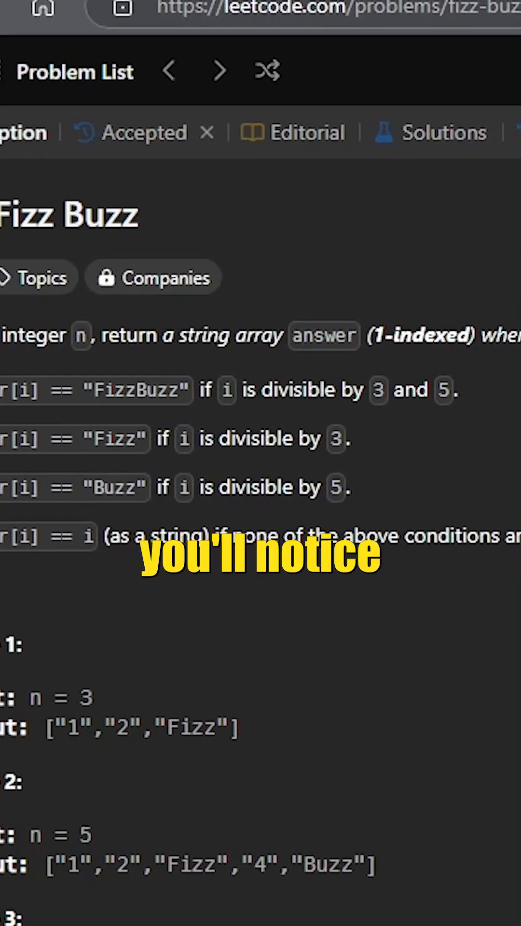
click(144, 132)
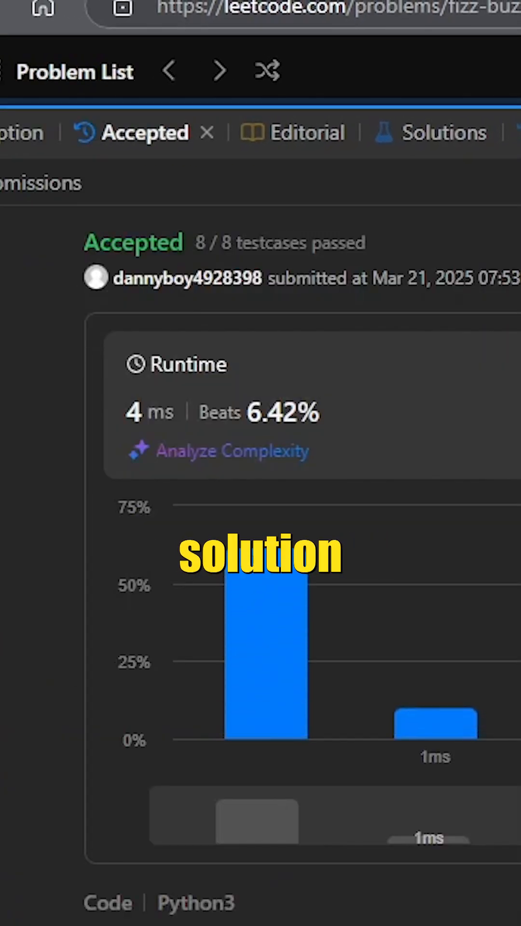